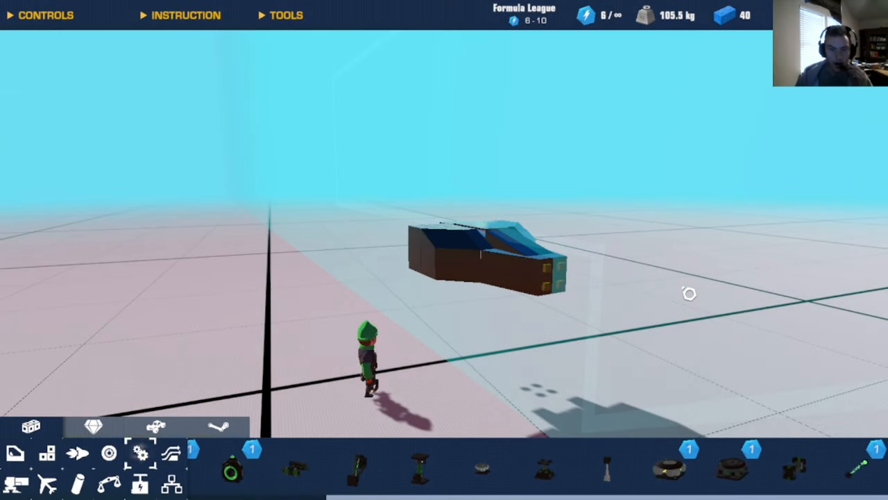
mouse_move(725, 257)
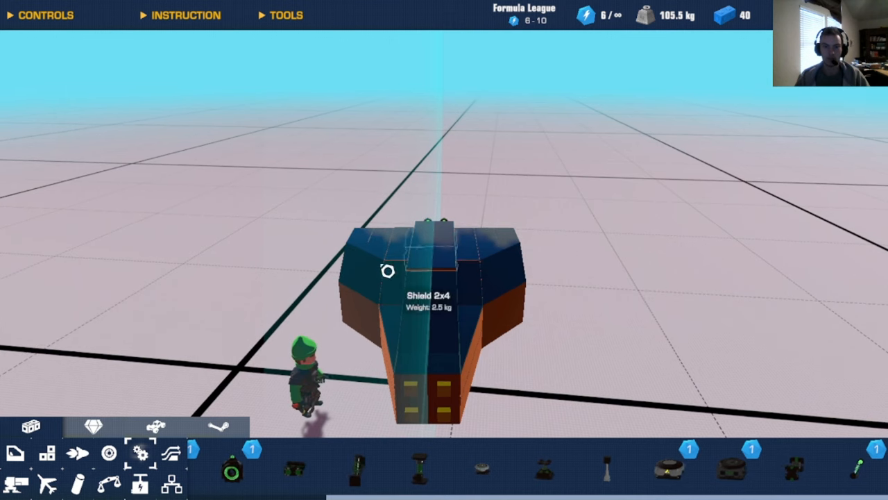
mouse_move(487, 348)
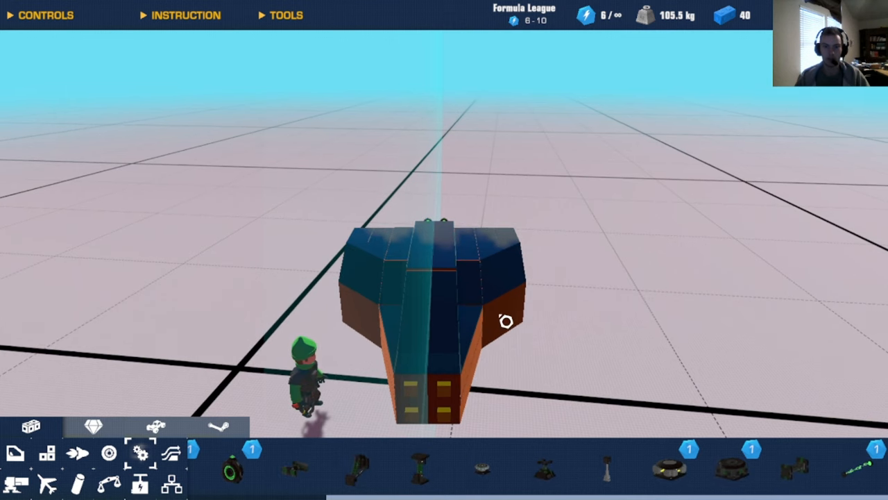
mouse_move(589, 292)
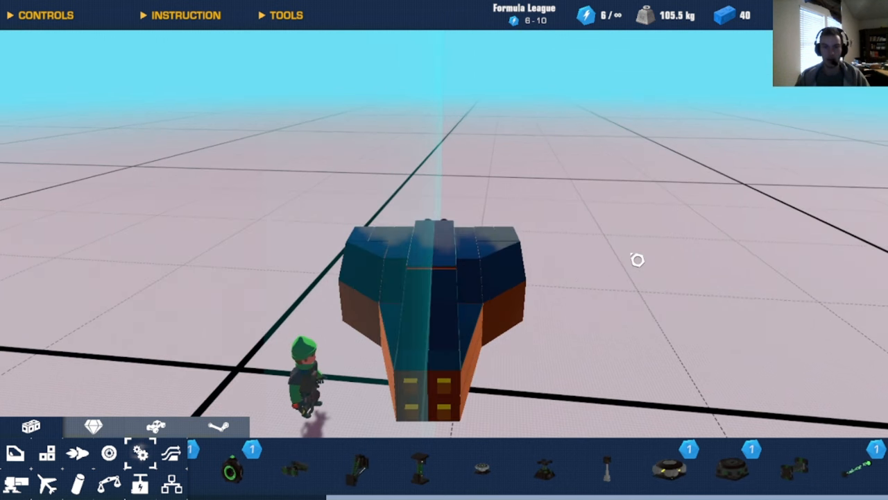
mouse_move(460, 317)
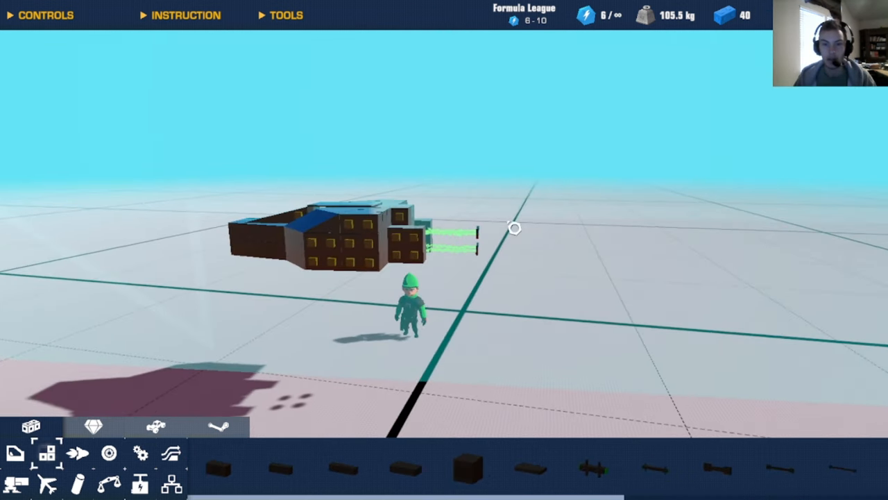
mouse_move(608, 286)
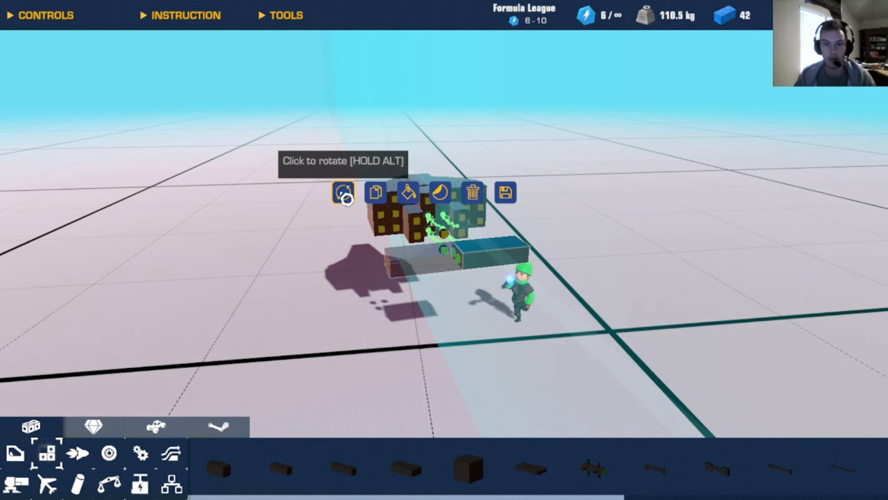
- Rotate the body cube and place it behind the diamond head, linked by beams
click(343, 192)
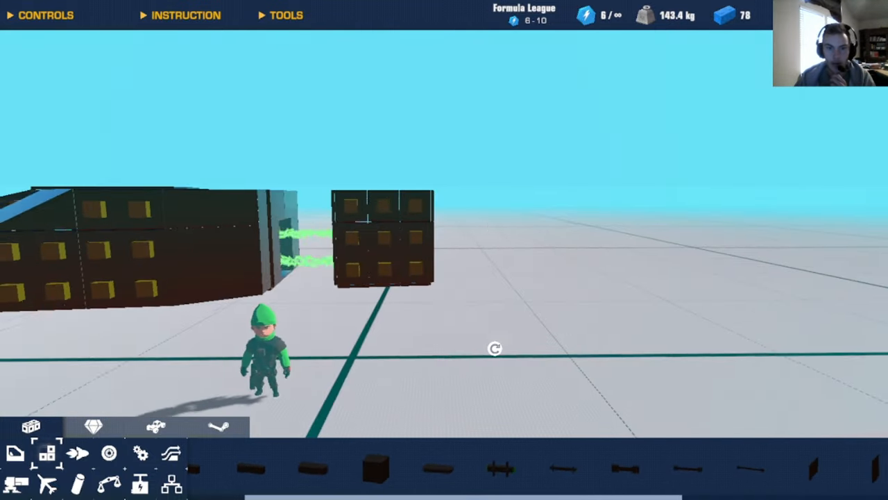
click(382, 236)
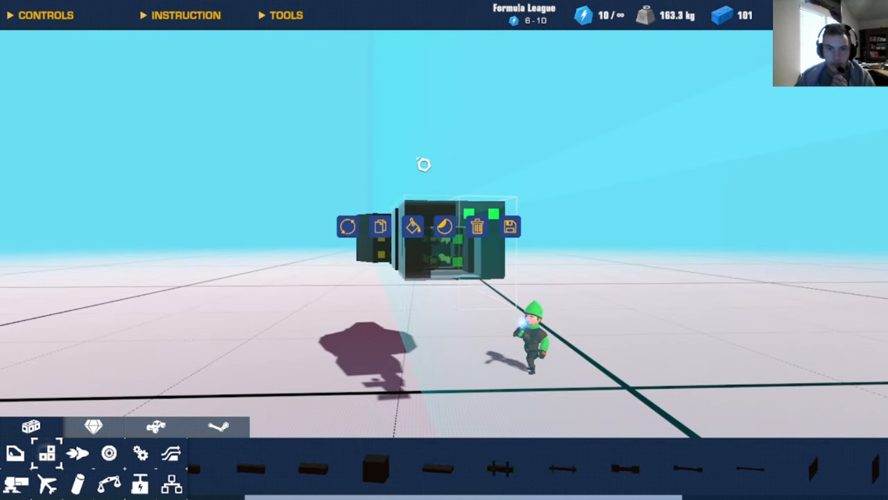
mouse_move(379, 226)
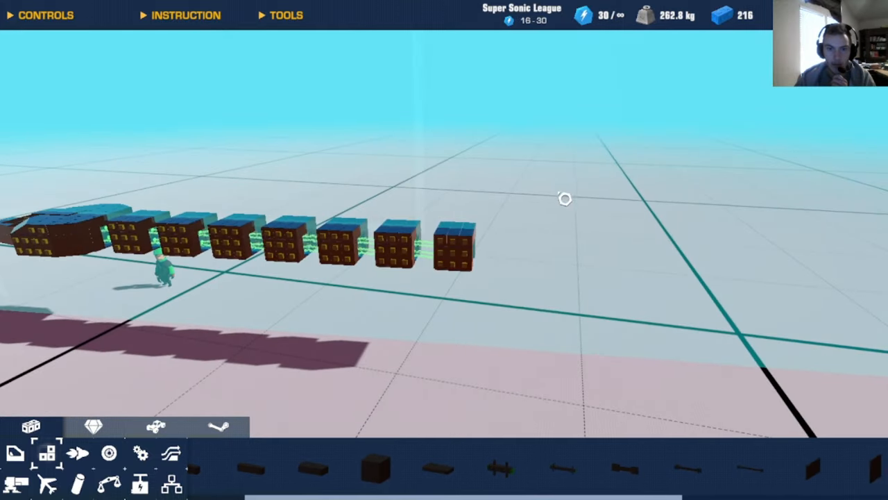
- Select a body cube and duplicate it onto the end of the chain
click(454, 243)
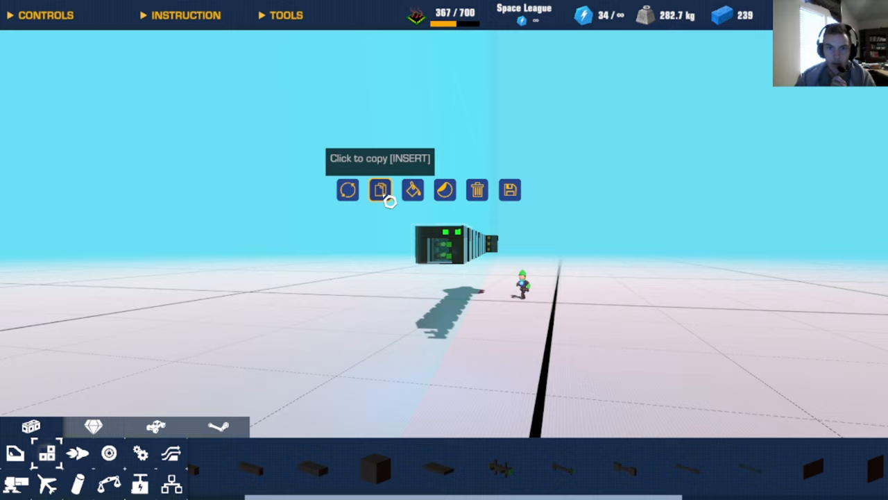
click(379, 190)
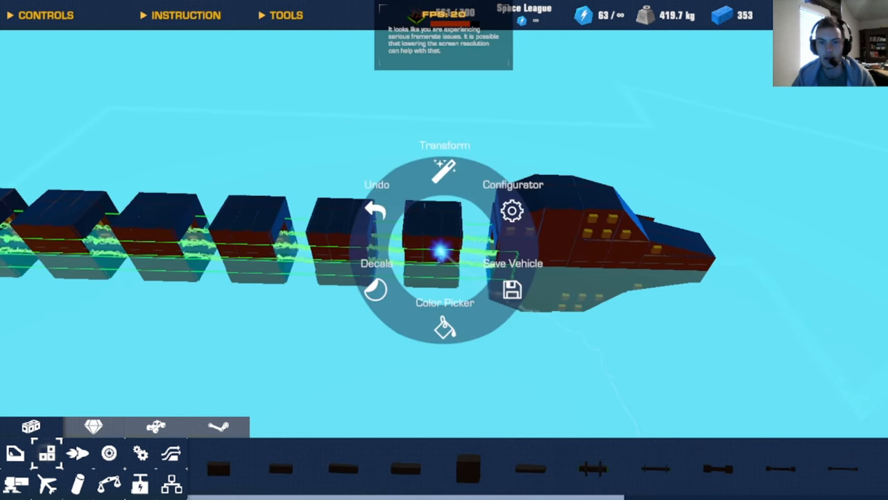
- Choose Configurator for the beam link and adjust a slider in its panel
click(512, 212)
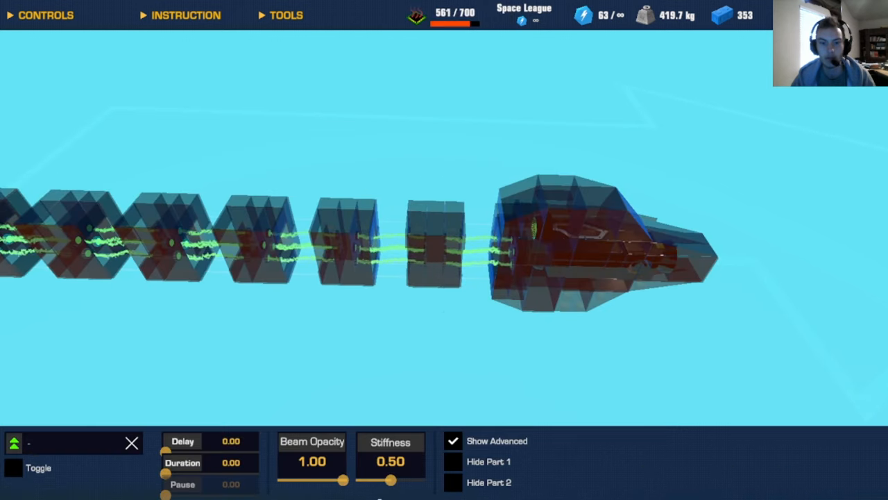
drag(394, 479, 360, 479)
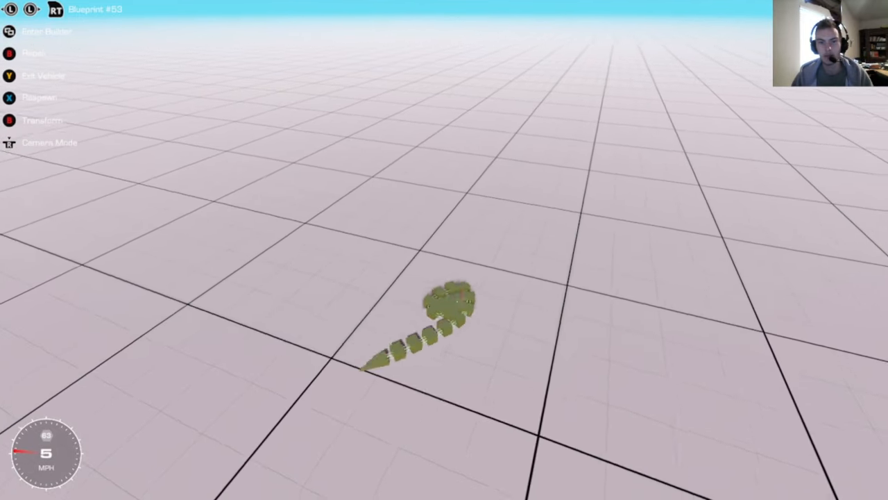
- Hold W to drive the snake forward across the test grid
key(w)
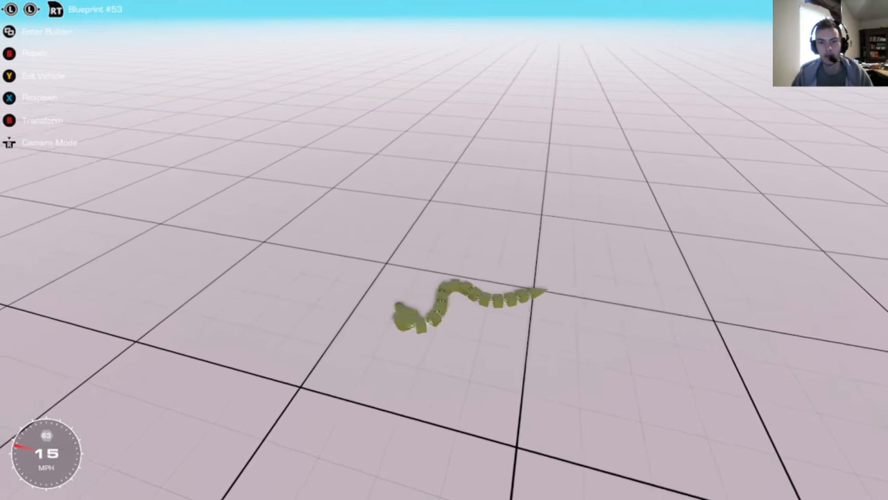